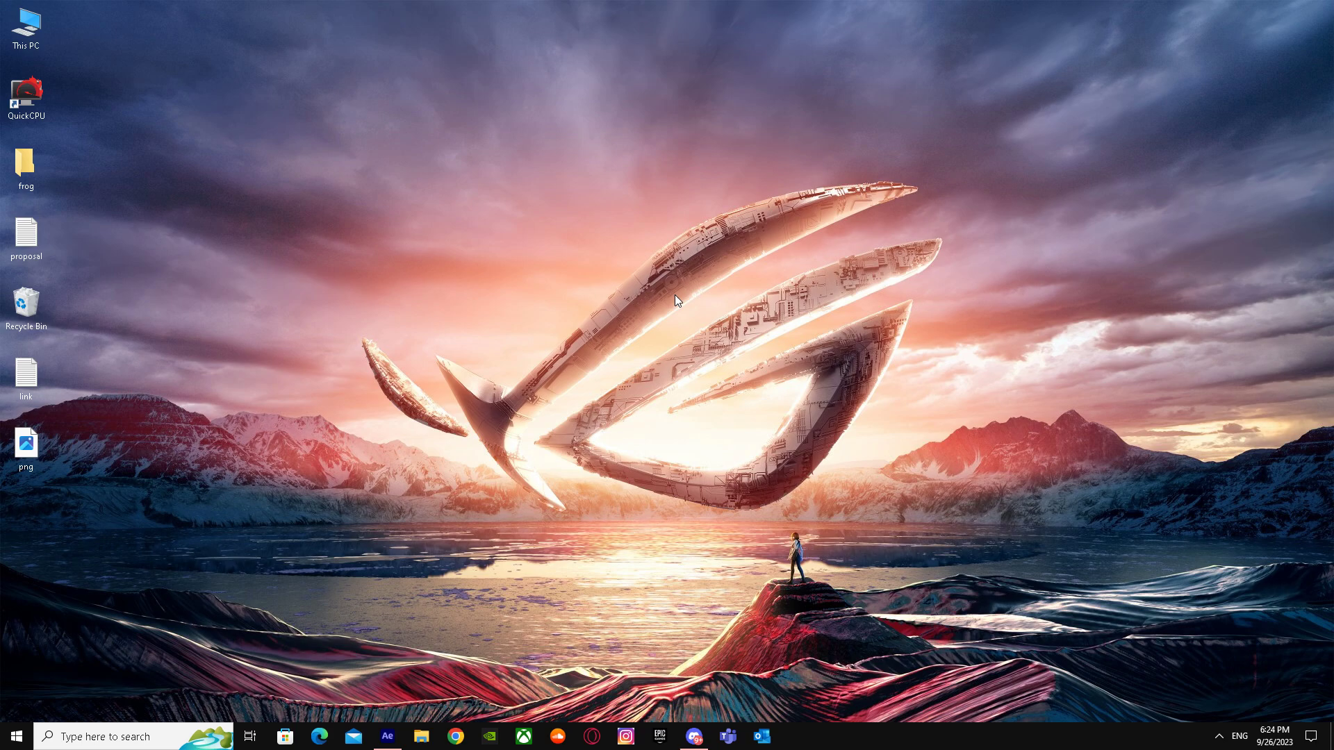
mouse_move(662, 330)
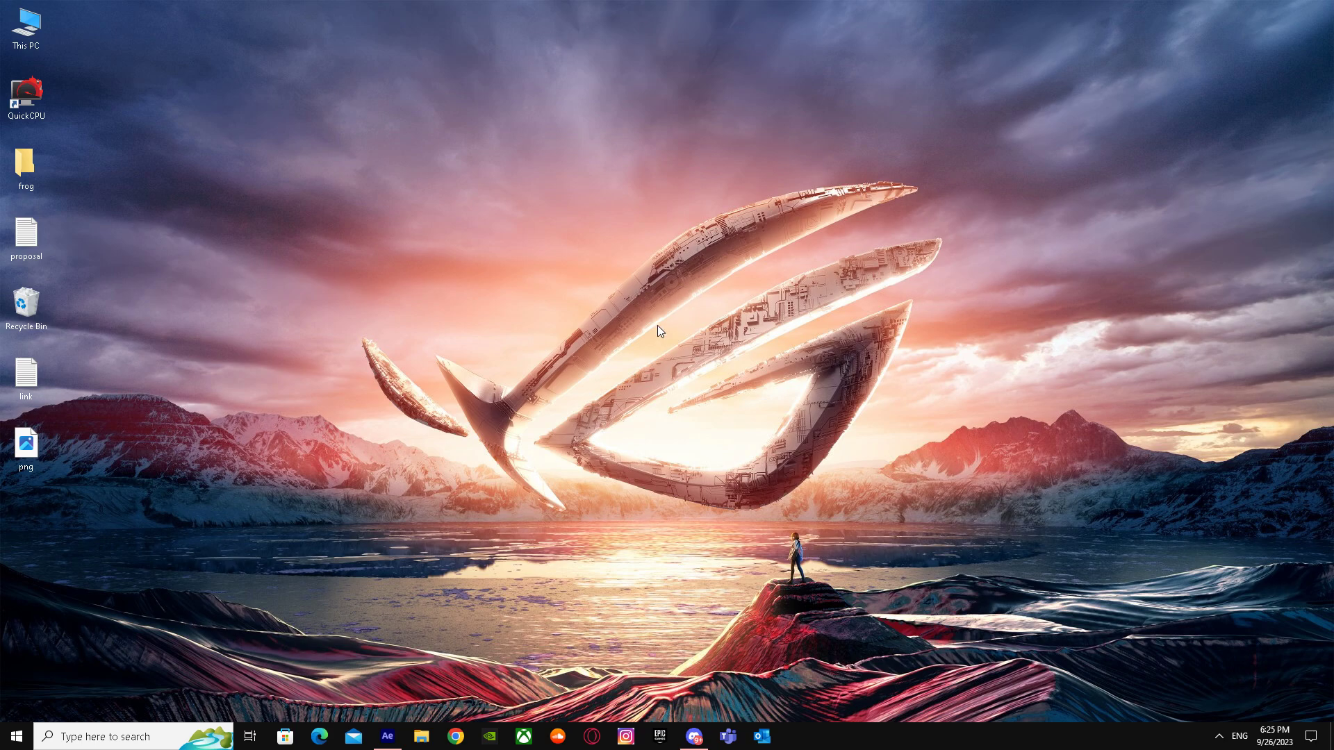
mouse_move(603, 308)
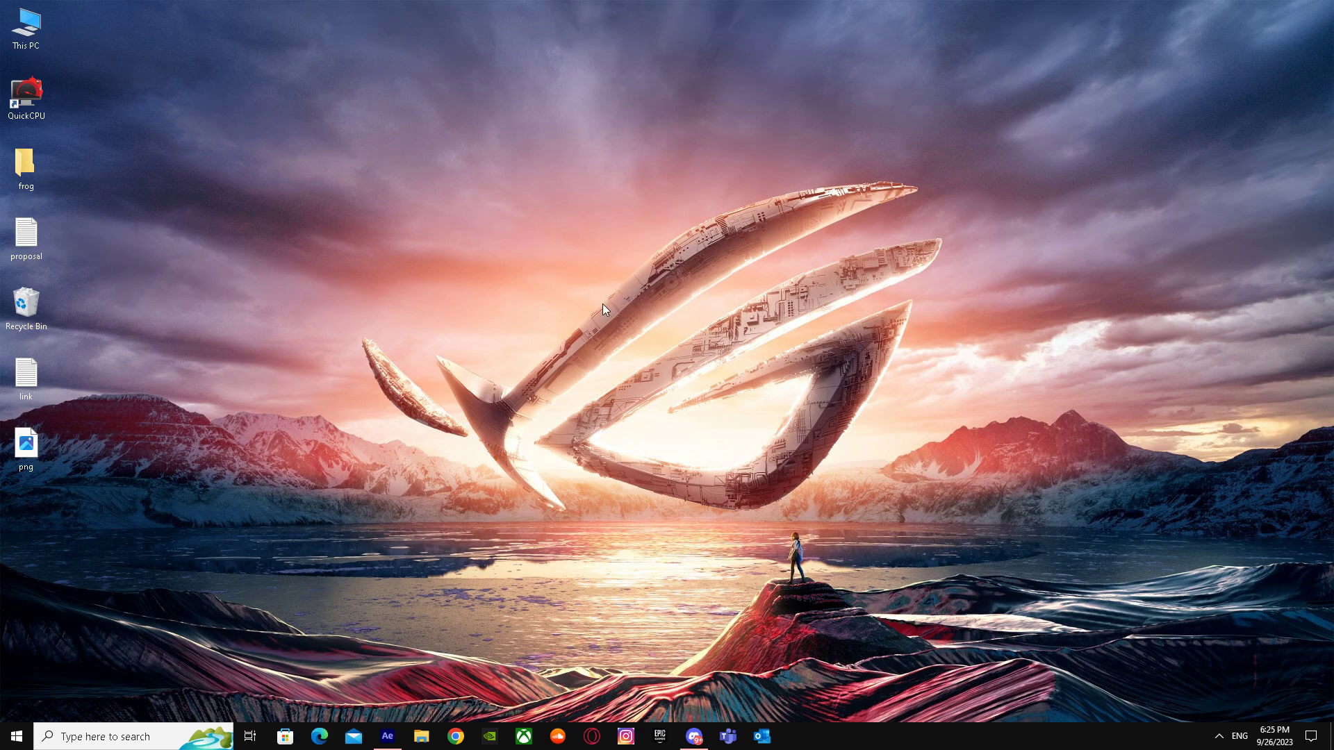
mouse_move(61, 49)
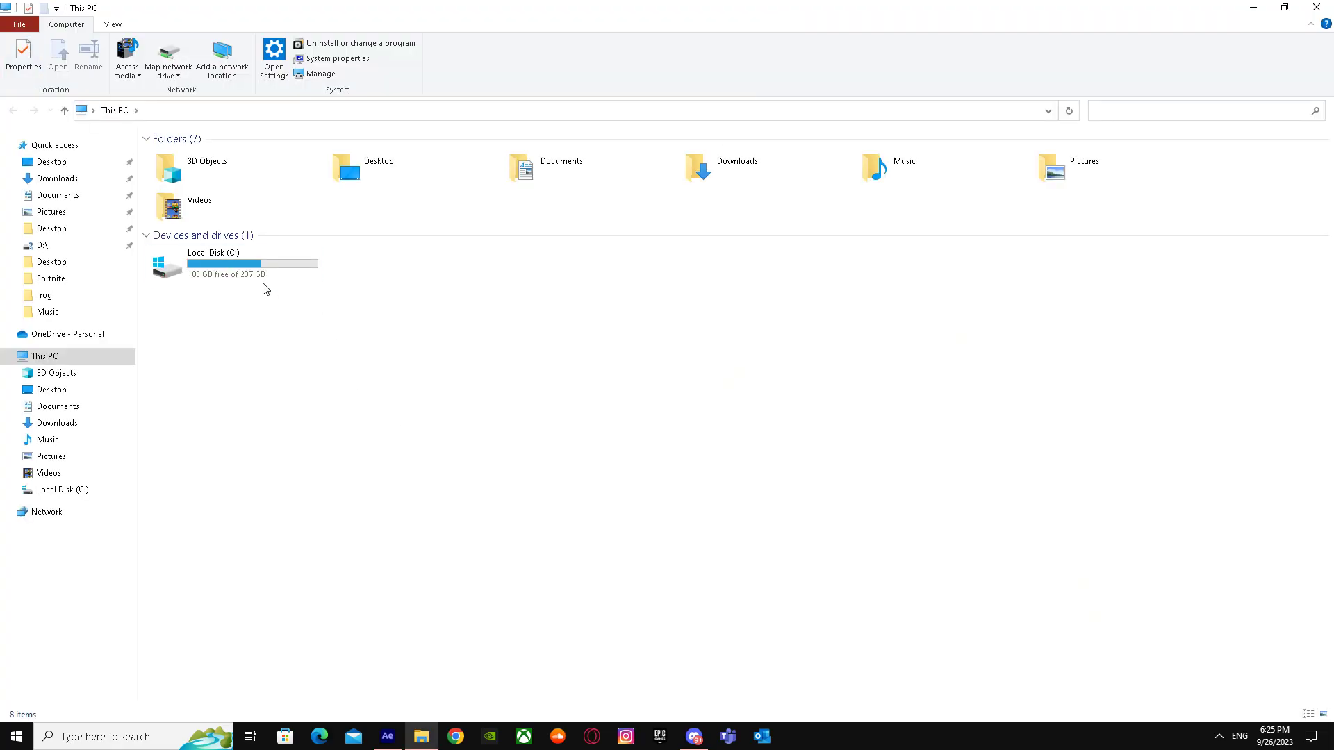
Navigate C:\Program Files\Adobe\Adobe After Effects 2020\Support Files\Presets in File Explorer
double_click(213, 265)
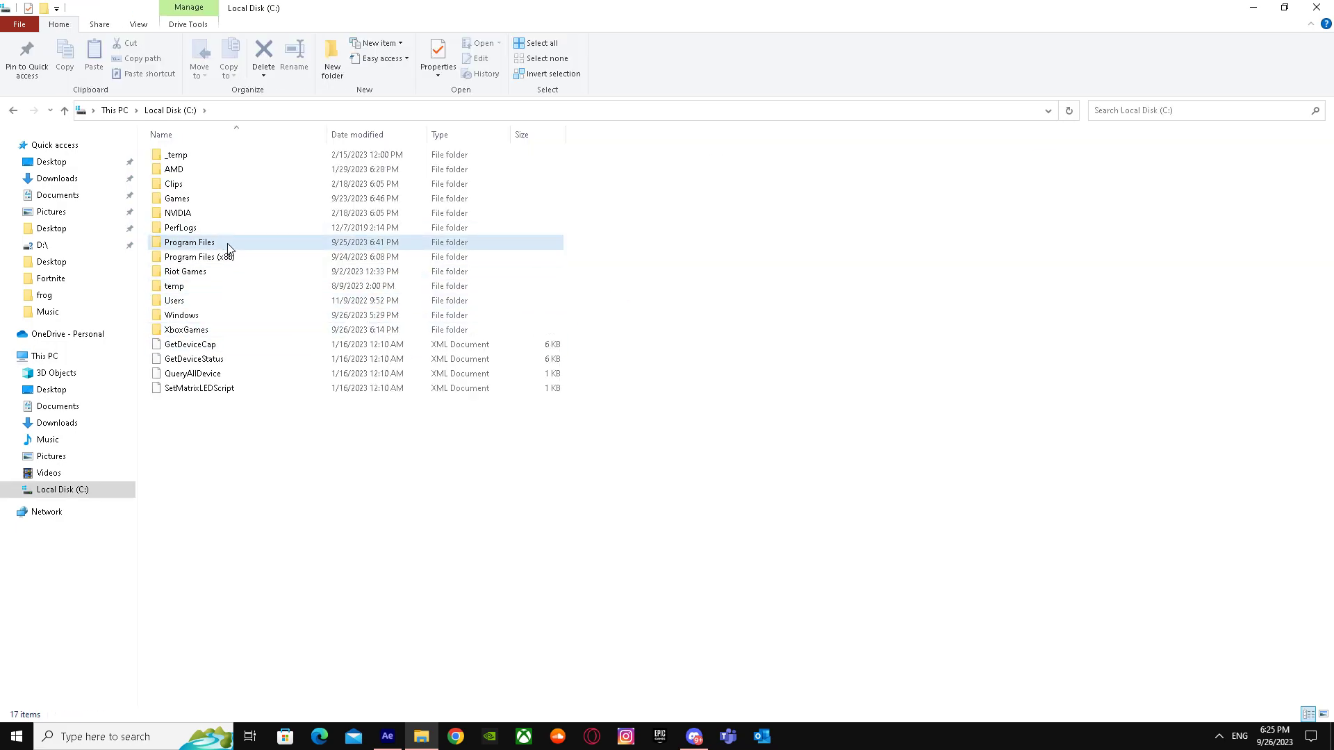
double_click(189, 242)
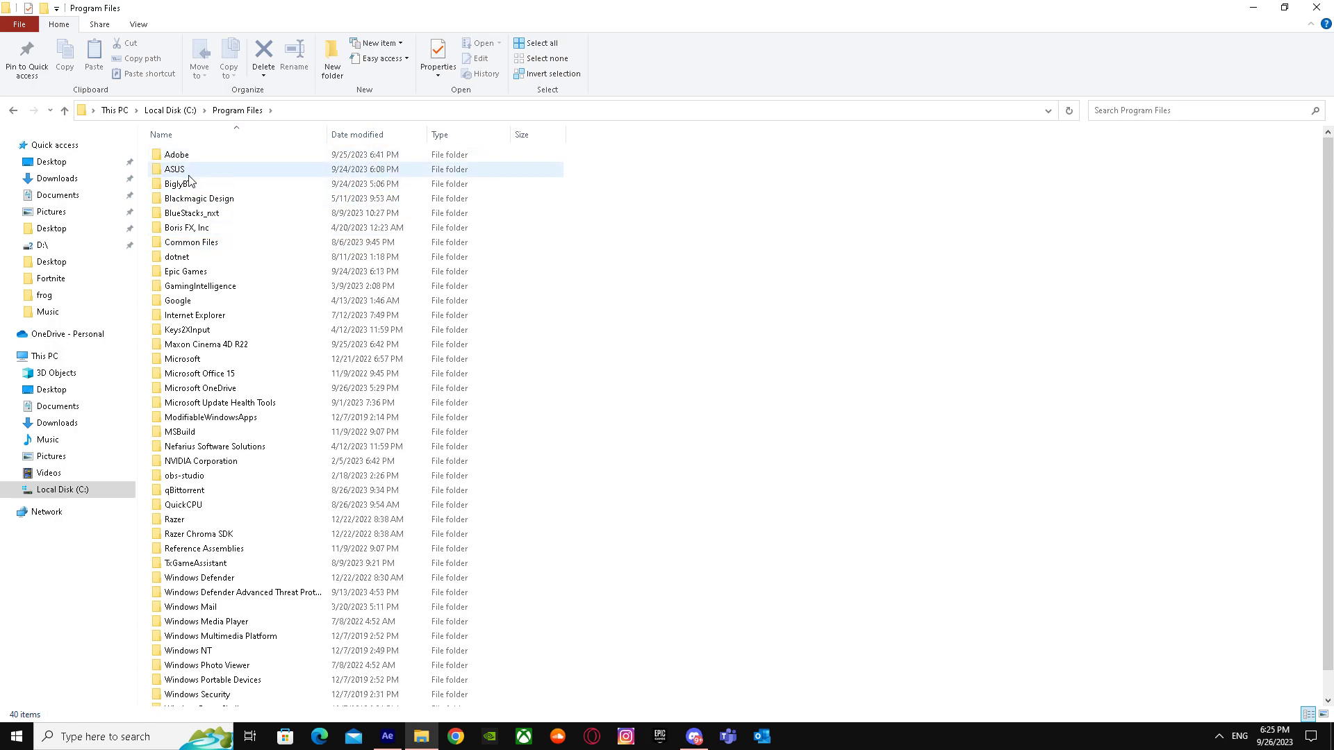
double_click(178, 155)
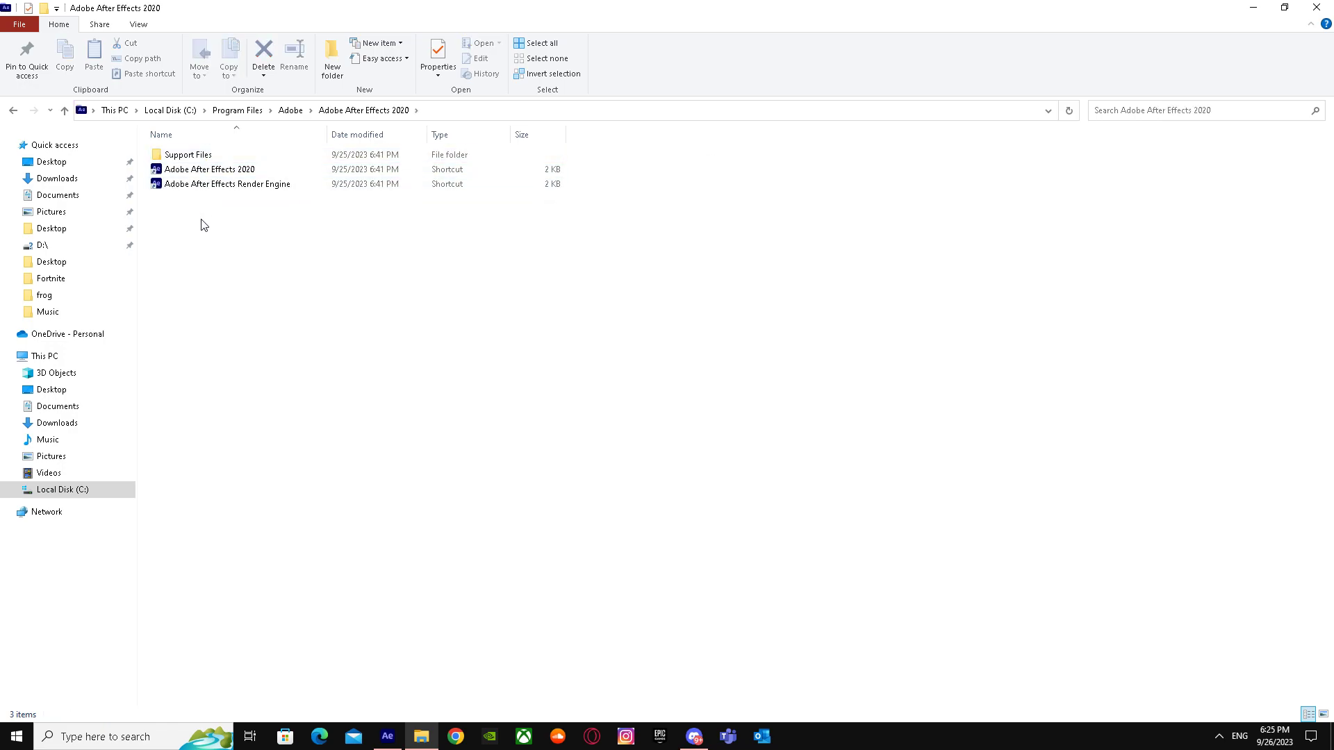
double_click(189, 155)
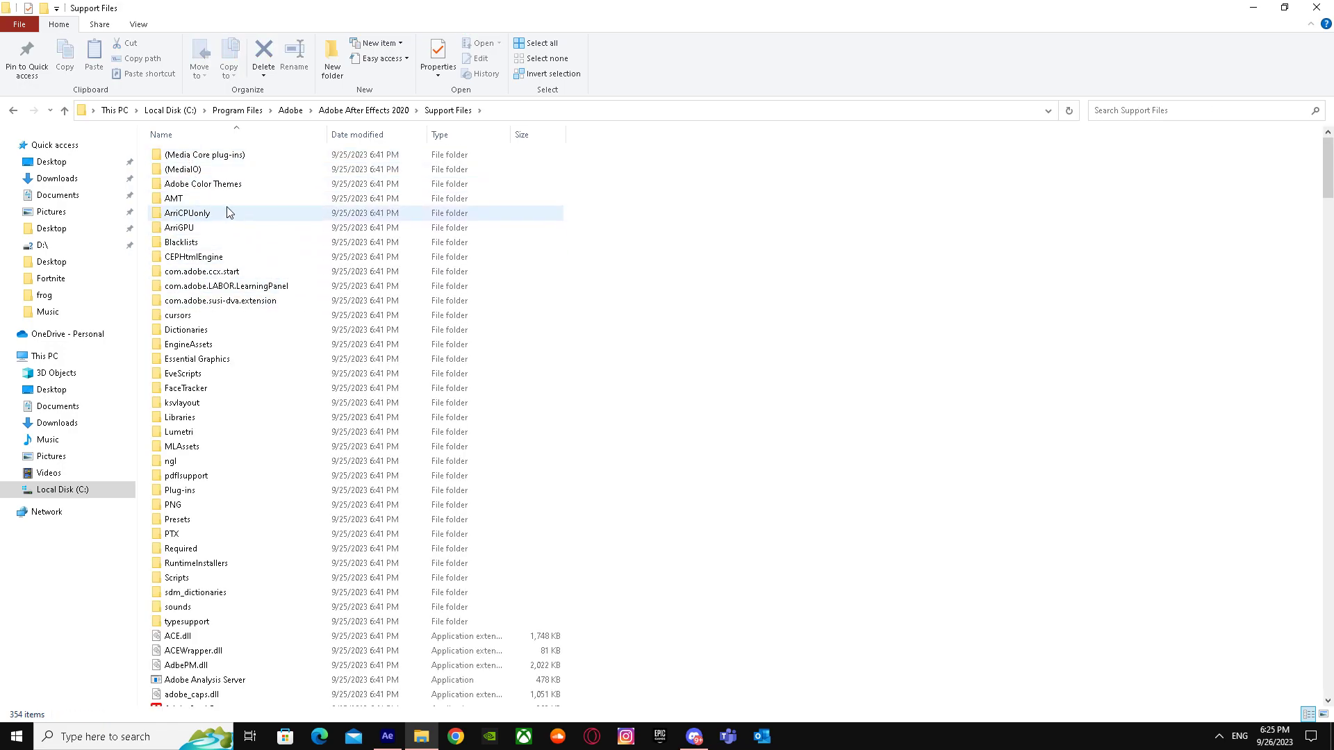
double_click(177, 519)
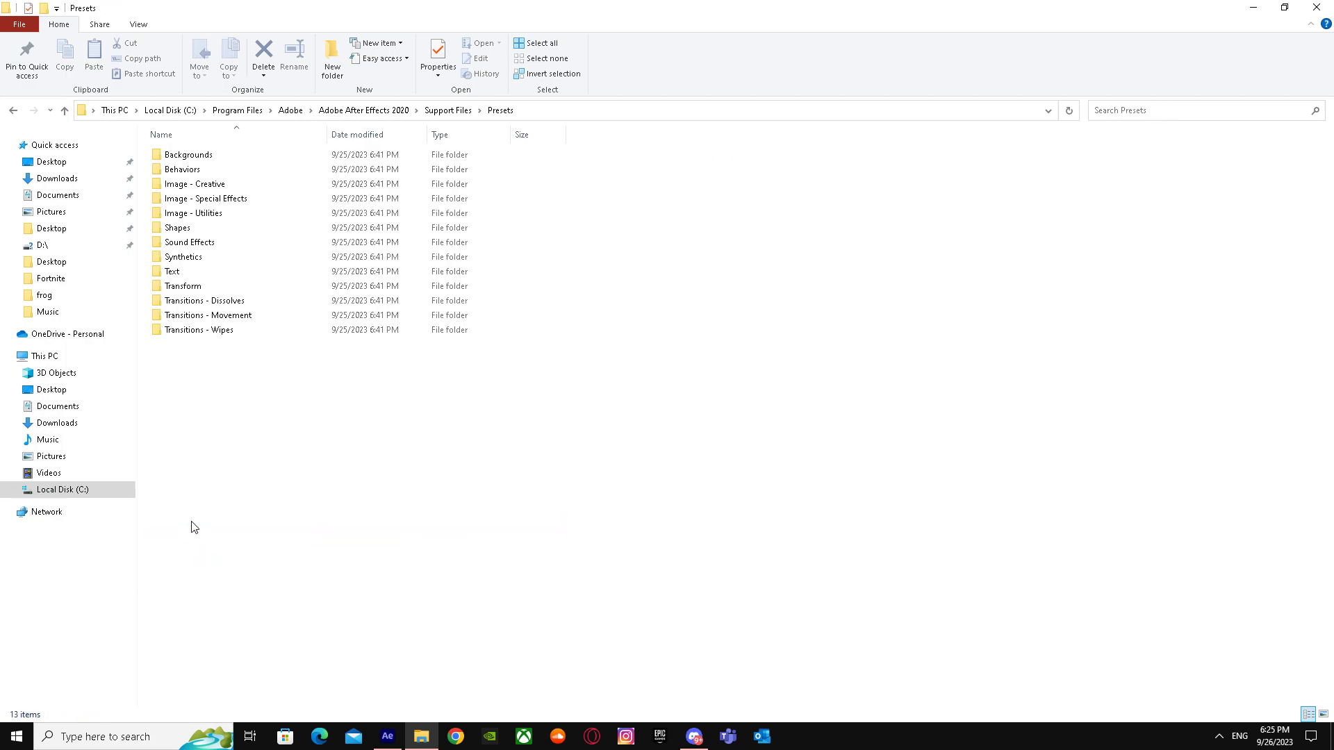
right_click(194, 356)
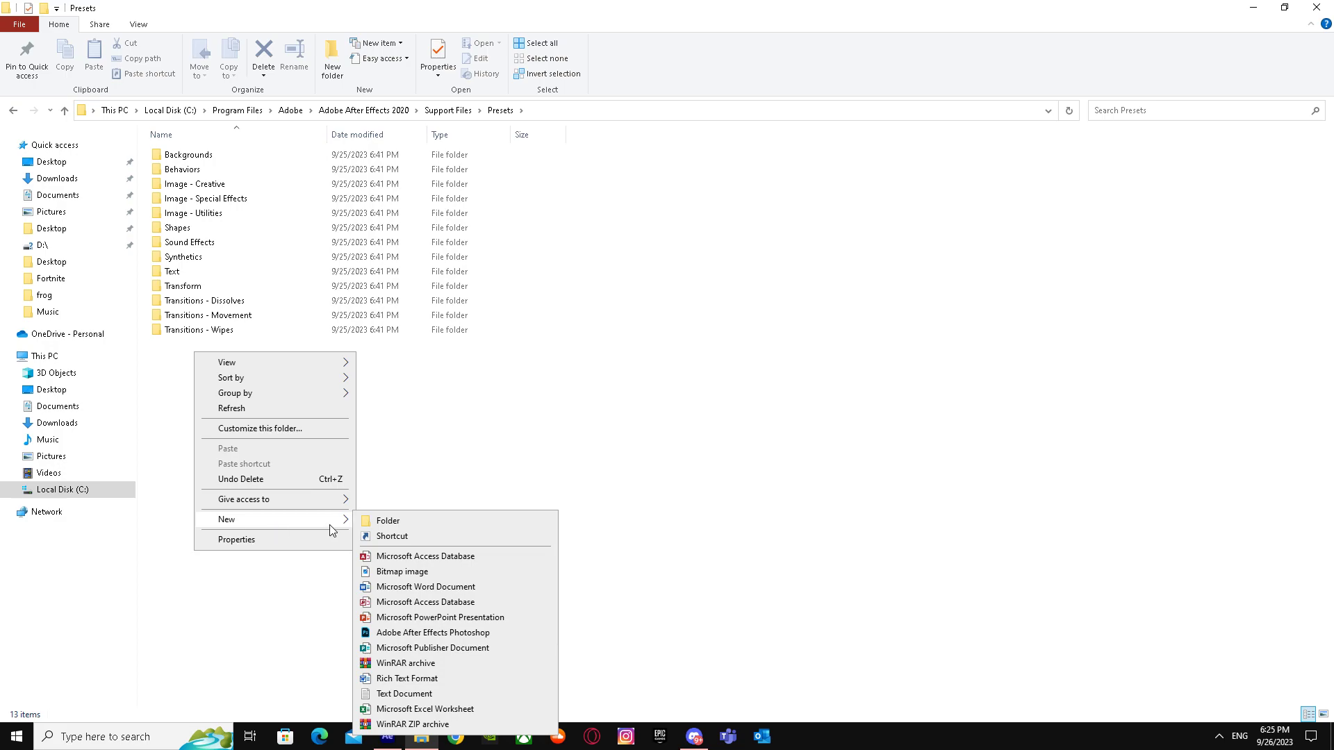
left_click(387, 520)
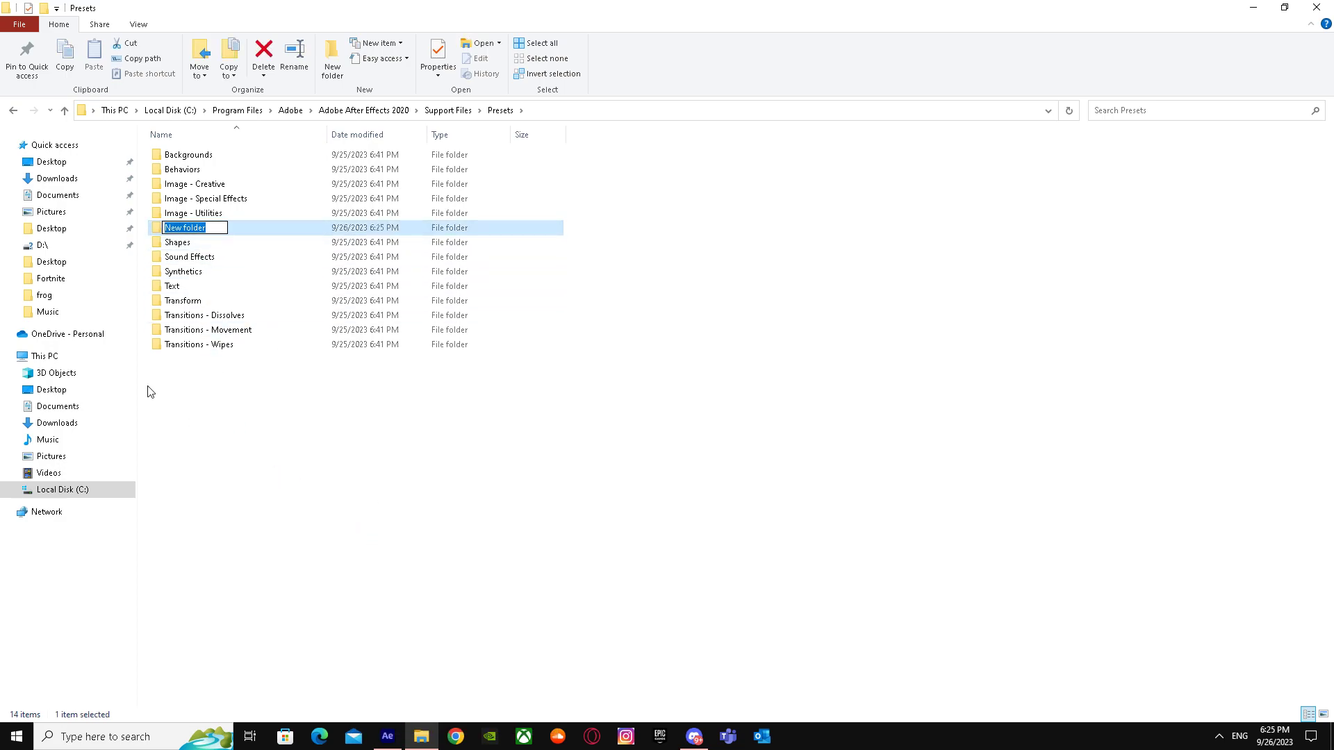
right_click(184, 227)
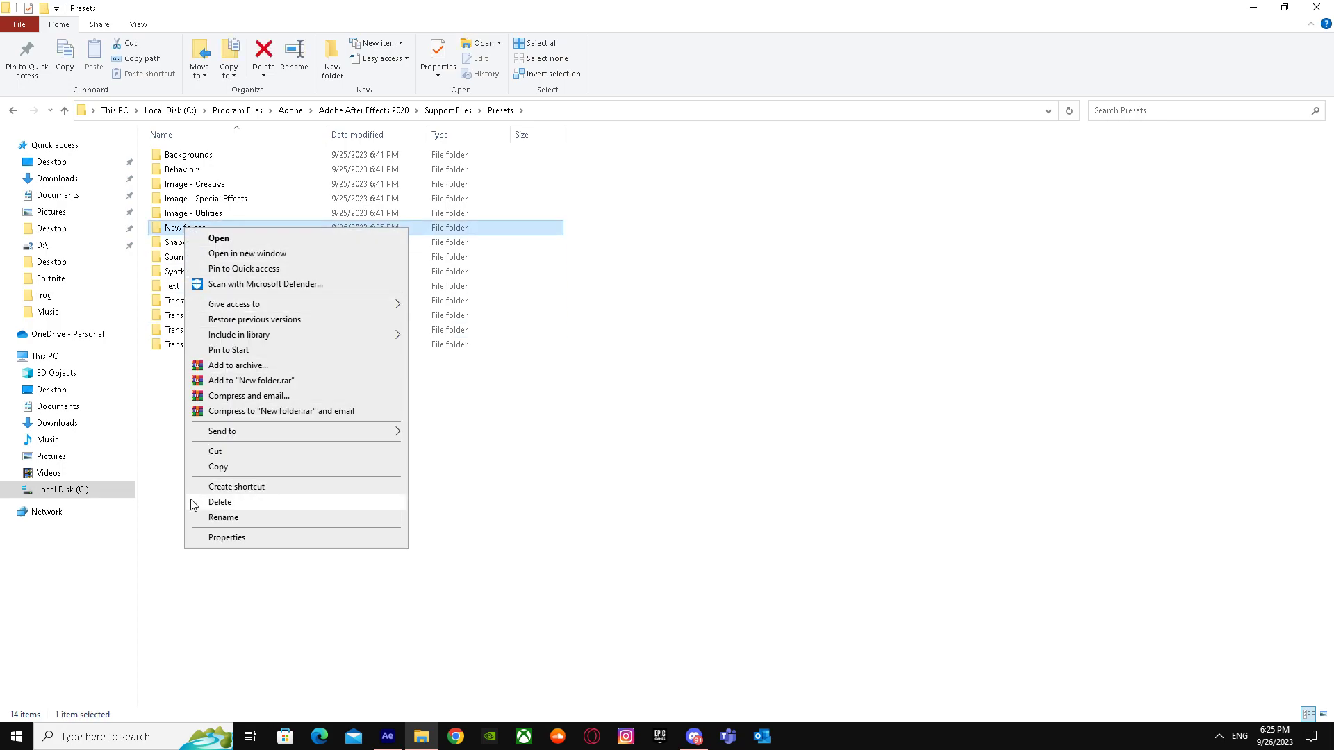
left_click(220, 503)
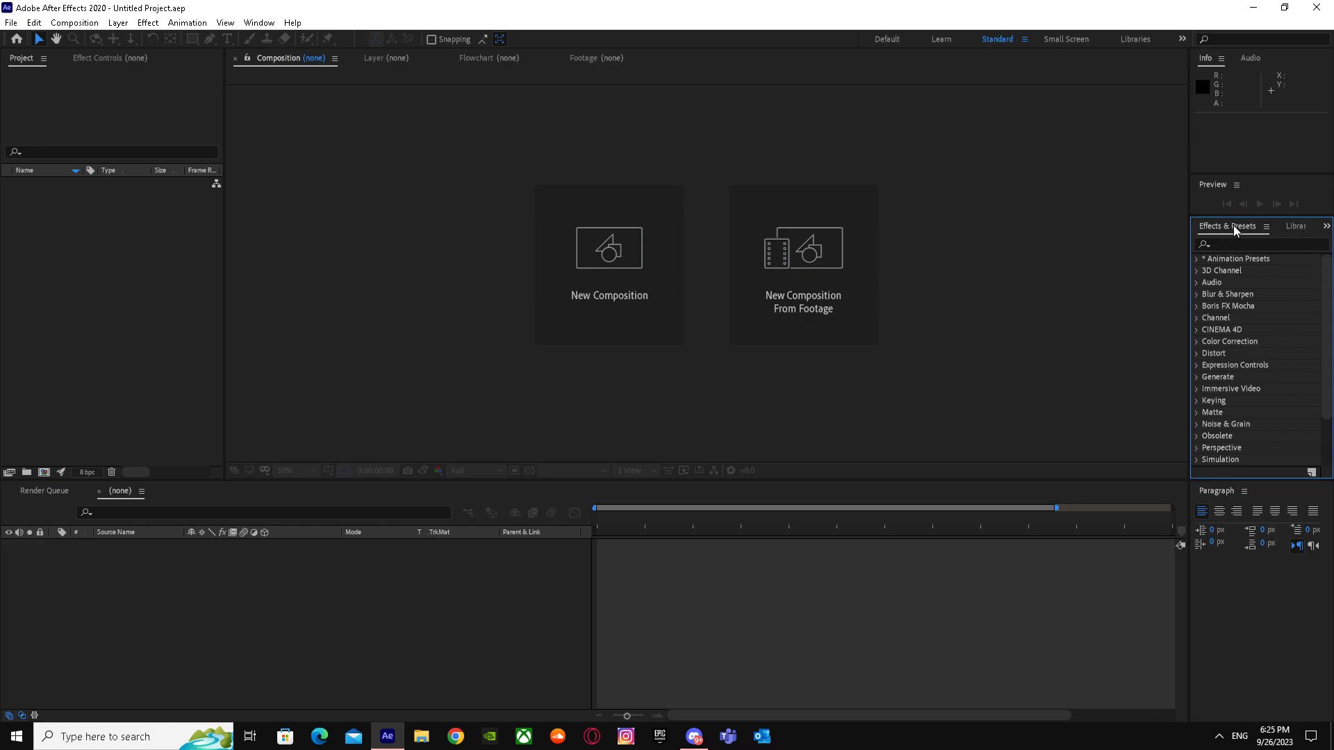
mouse_move(1243, 264)
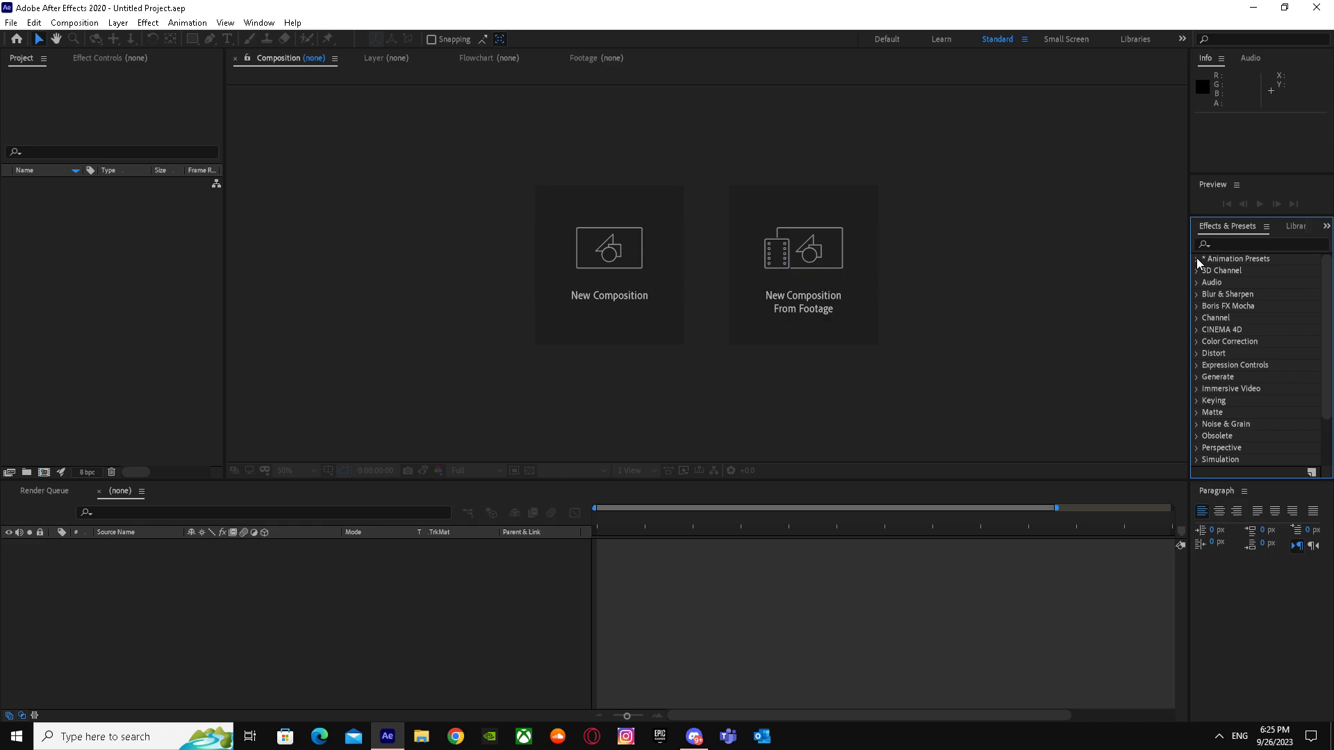
Expand Animation Presets in Effects & Presets, then briefly expand and collapse Behaviors
left_click(1199, 258)
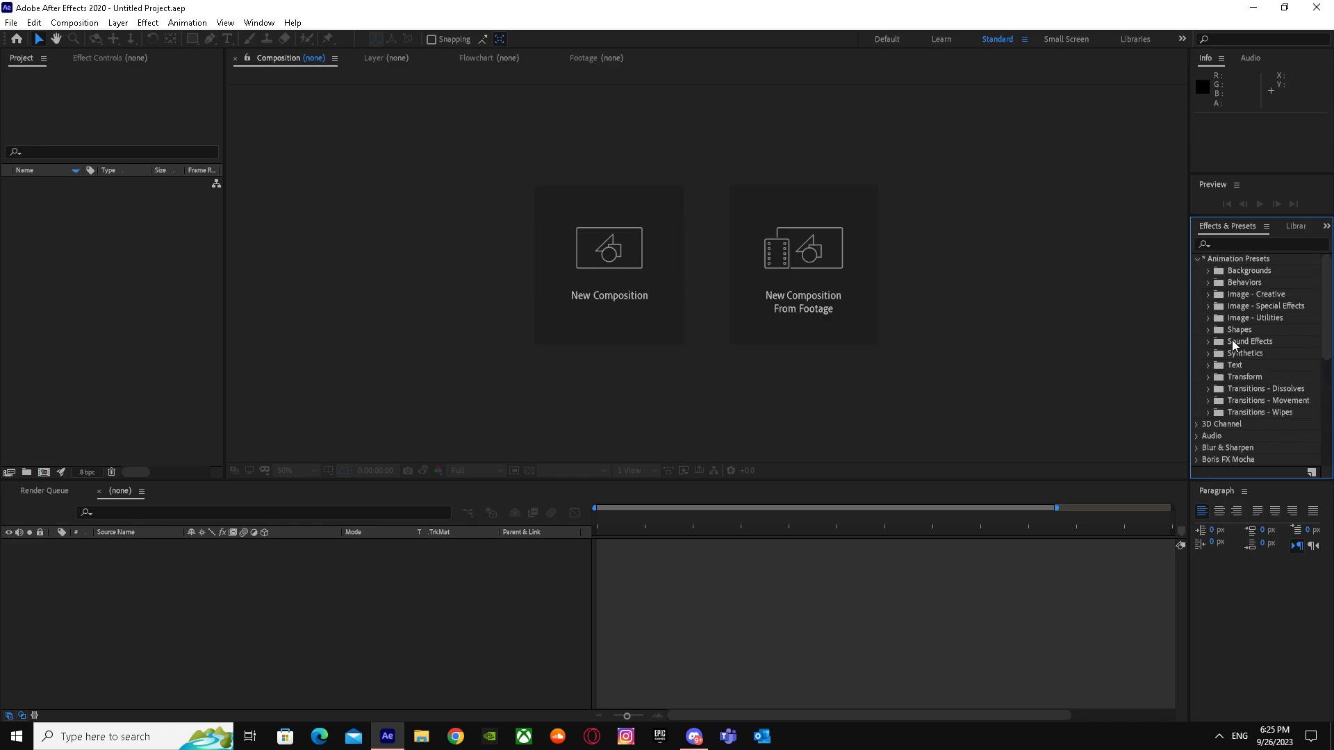
mouse_move(1267, 311)
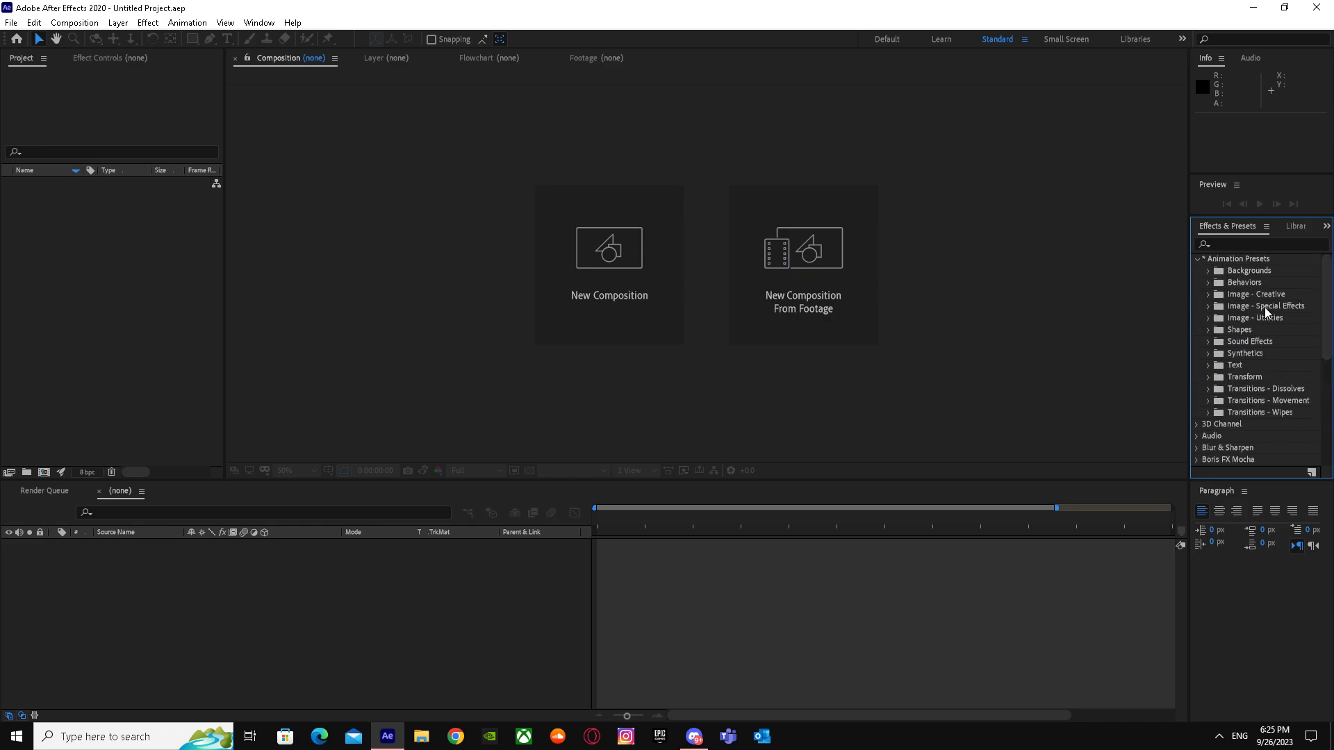
scroll("down", 3)
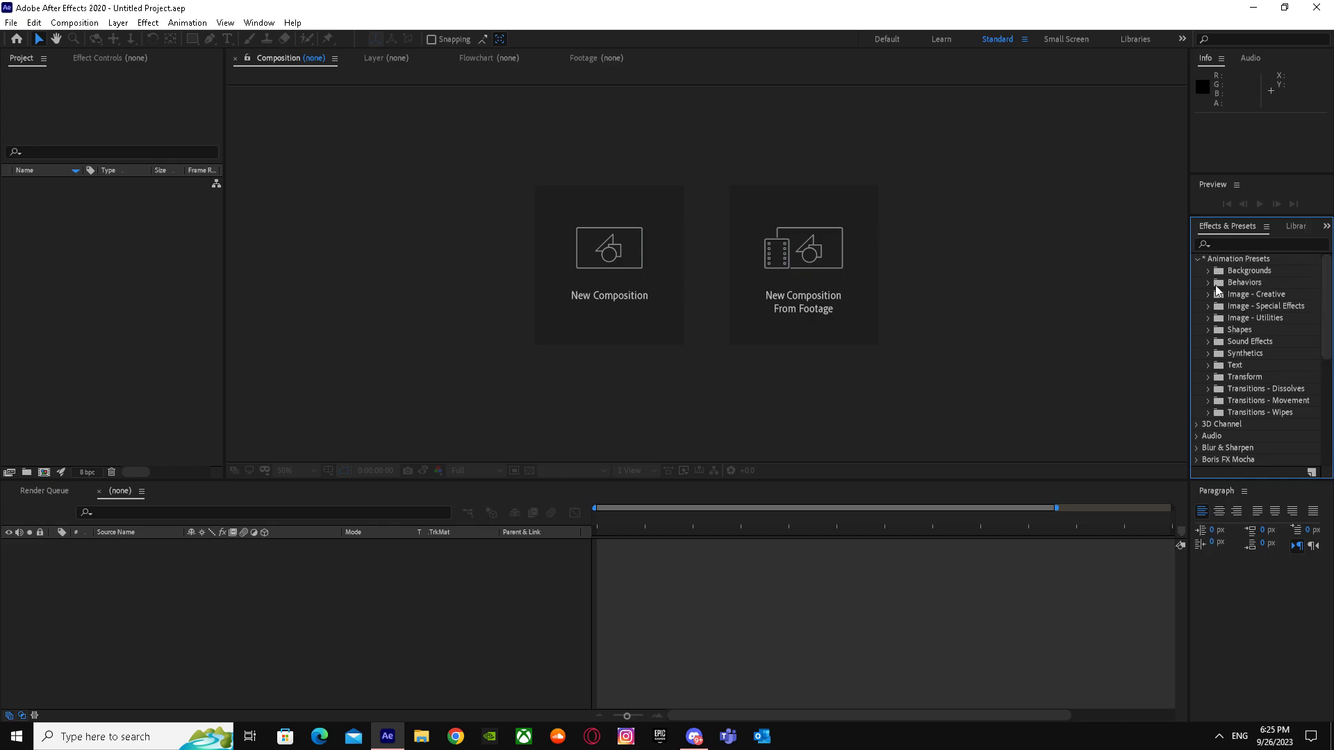
left_click(1208, 283)
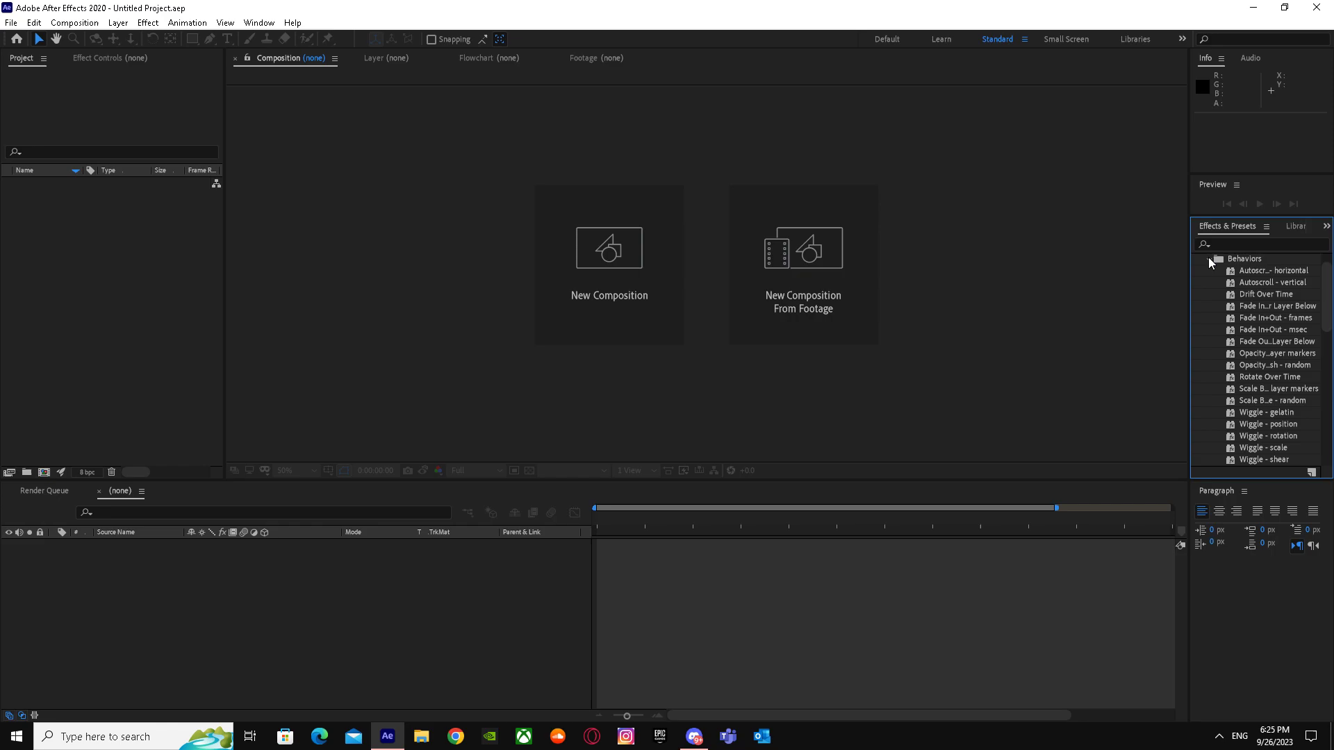
left_click(1209, 258)
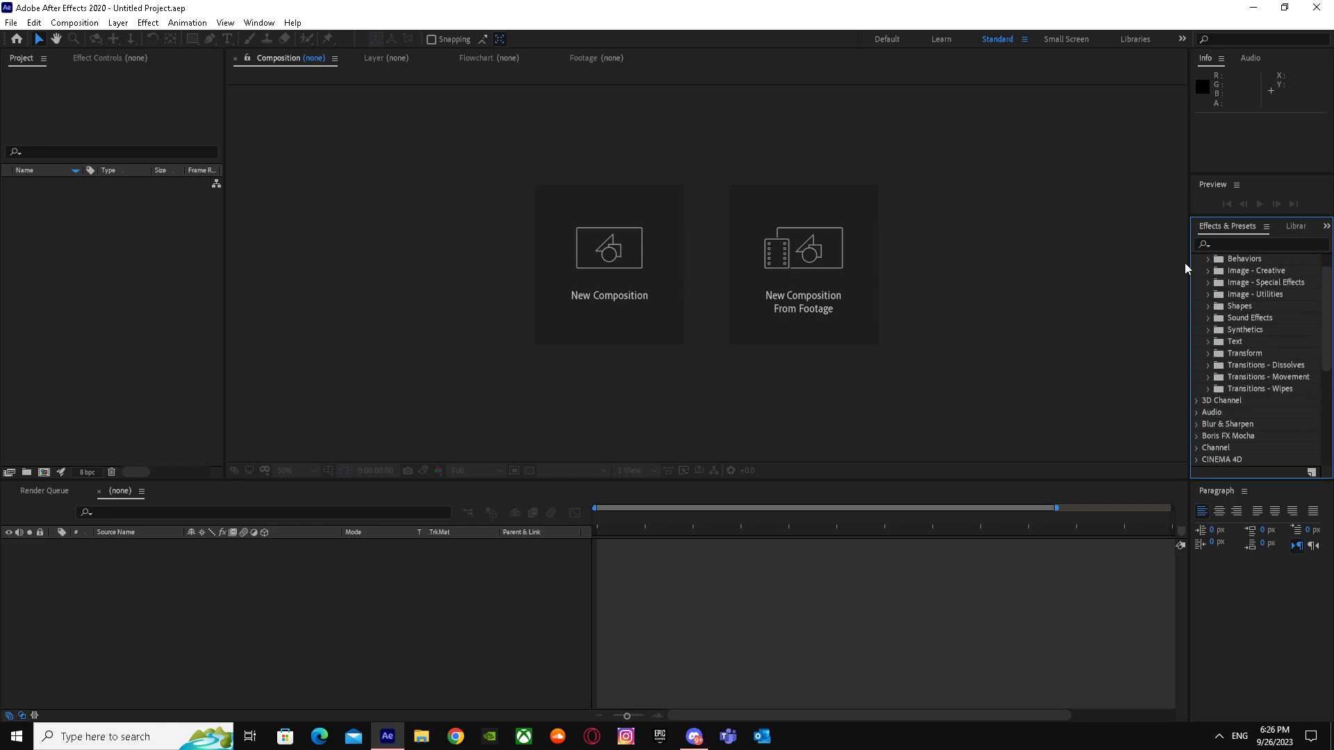